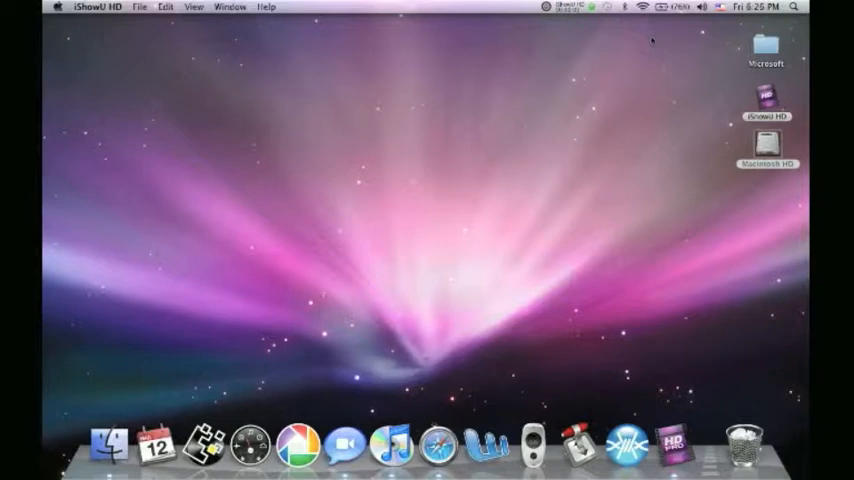
pyautogui.moveTo(532, 442)
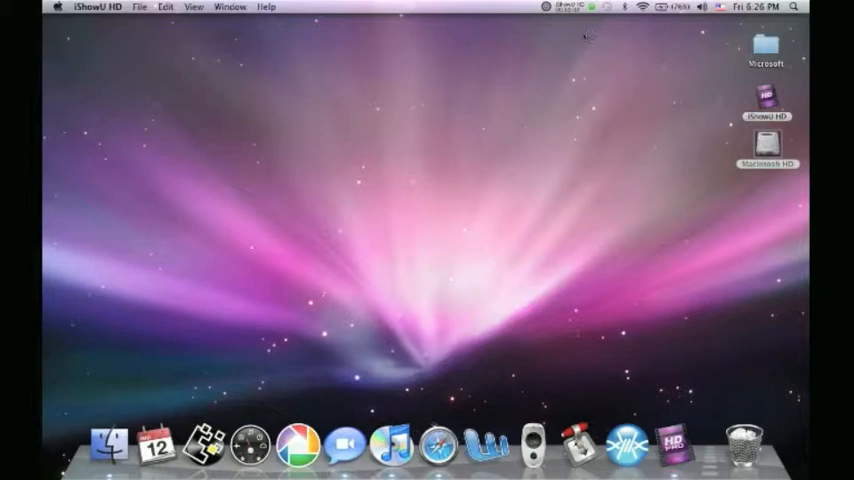
pyautogui.moveTo(516, 188)
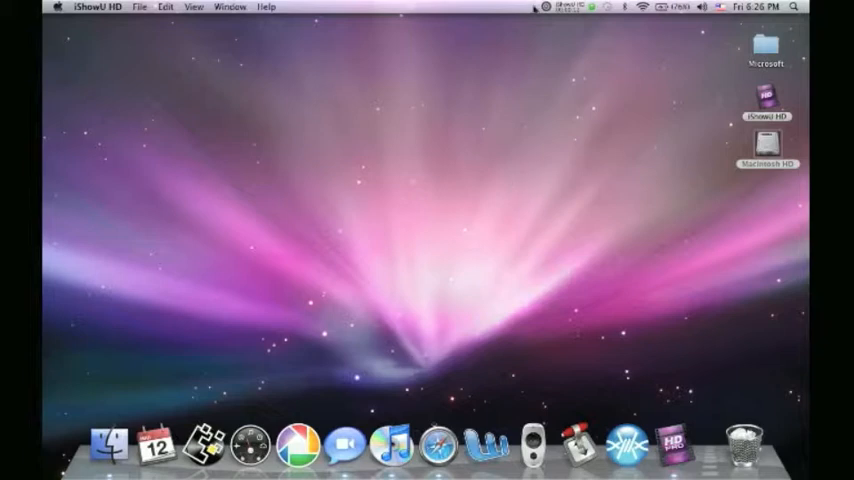
pyautogui.moveTo(556, 8)
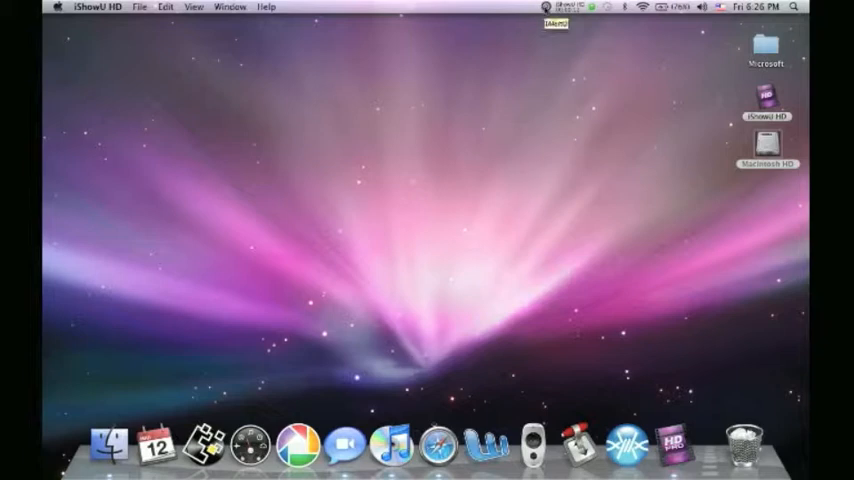
# Step: Bring up iAlertU's Alarm settings: status, duration, motion sensitivity and trigger options
pyautogui.click(544, 8)
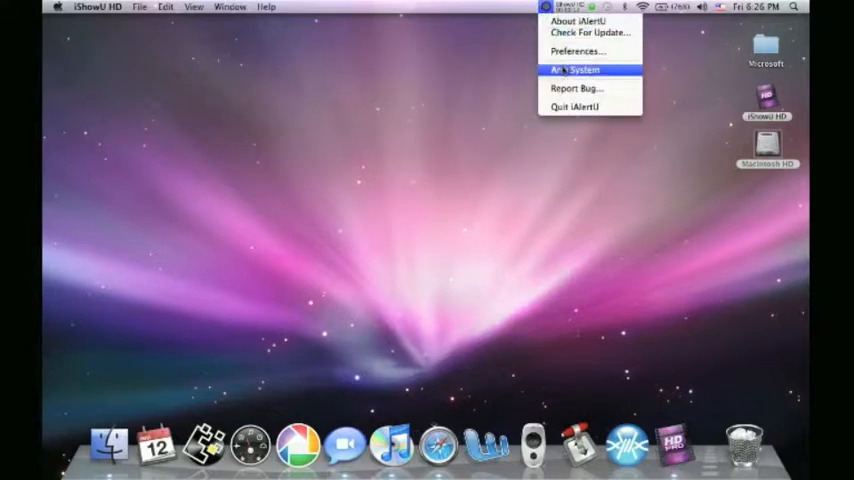
pyautogui.moveTo(576, 52)
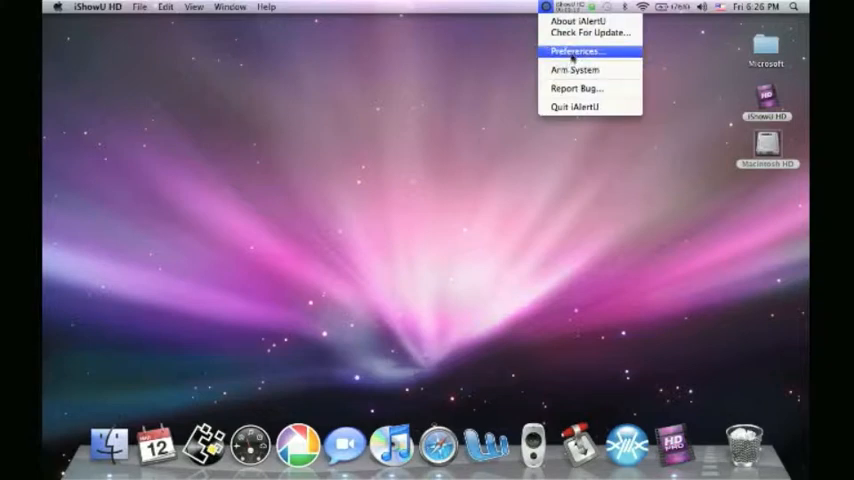
pyautogui.click(576, 52)
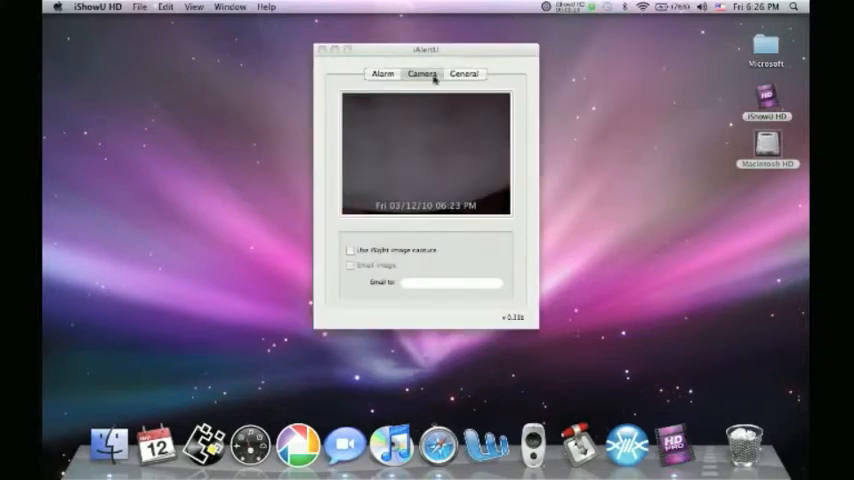
pyautogui.click(384, 72)
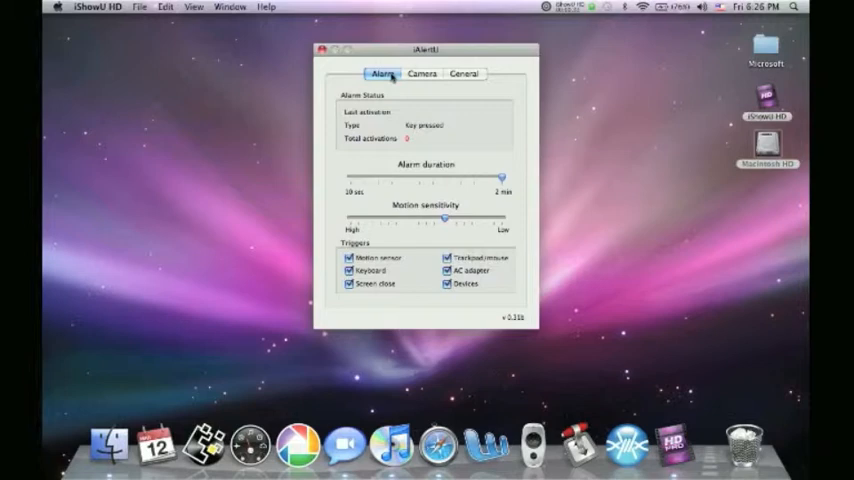
# Step: Switch to the Camera settings with the live webcam preview and email image options
pyautogui.click(420, 72)
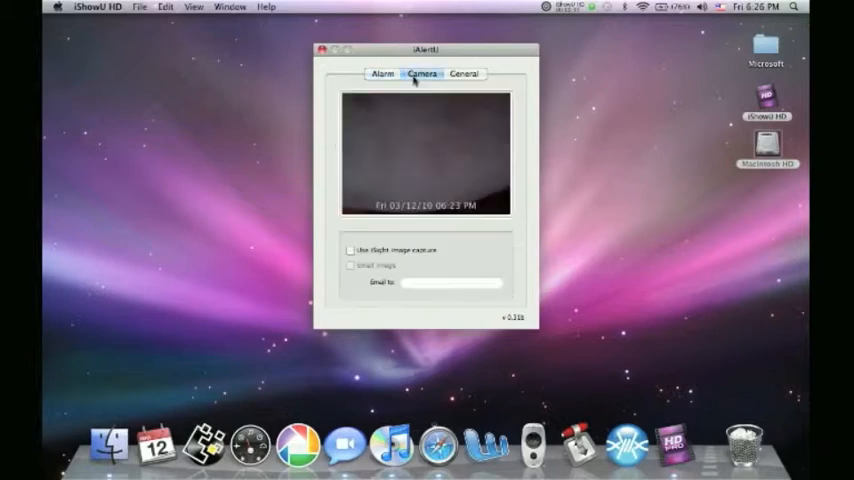
pyautogui.moveTo(392, 232)
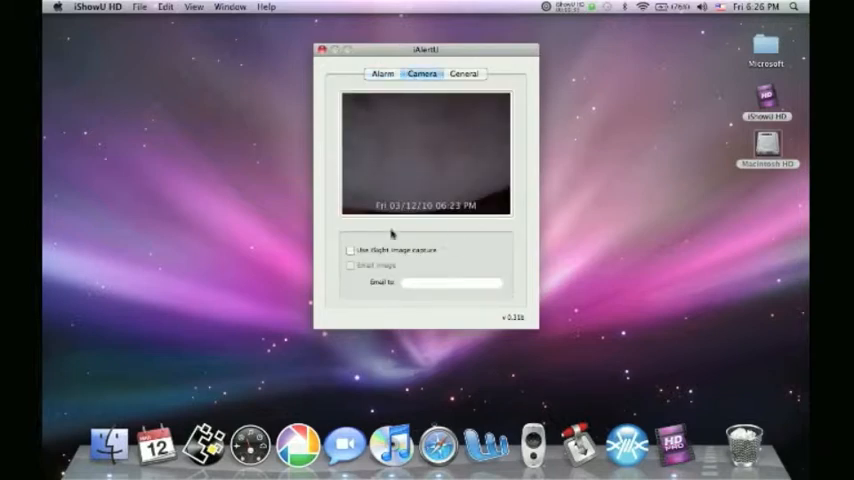
pyautogui.moveTo(458, 212)
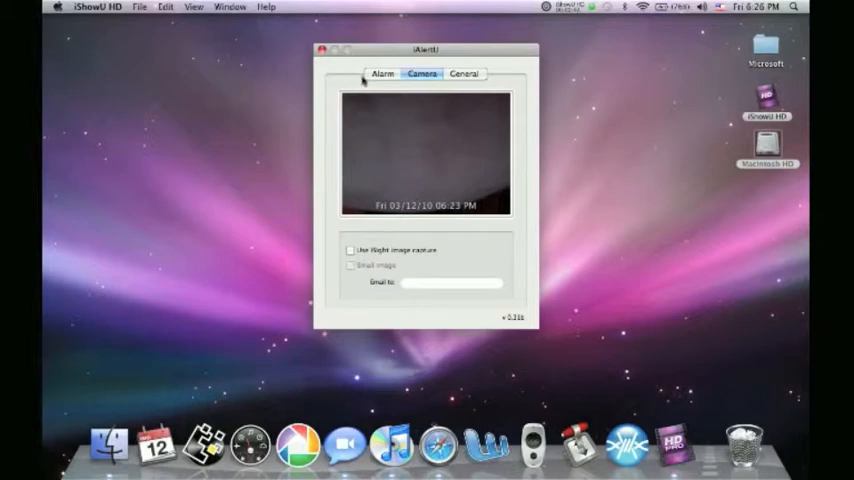
# Step: Return to the Alarm settings, then dismiss the preferences window
pyautogui.click(382, 72)
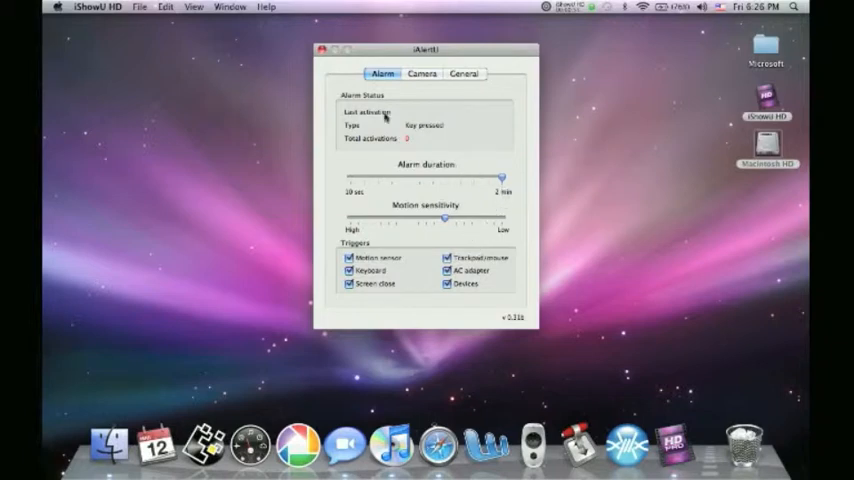
pyautogui.click(320, 48)
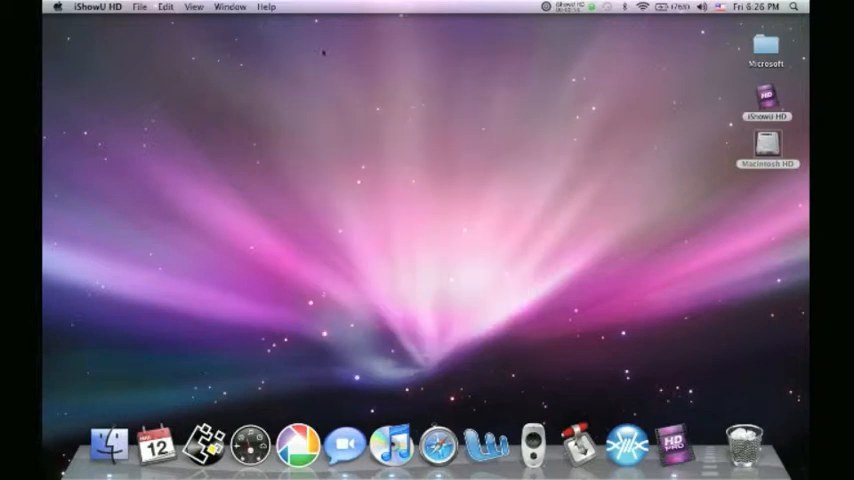
# Step: Arm the system via the menu-bar menu, then bring back preferences showing the logged last activation
pyautogui.click(546, 8)
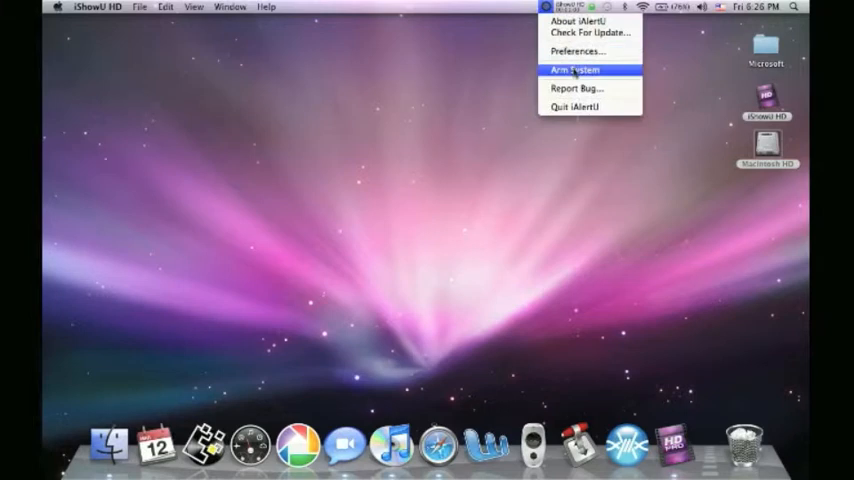
pyautogui.click(574, 68)
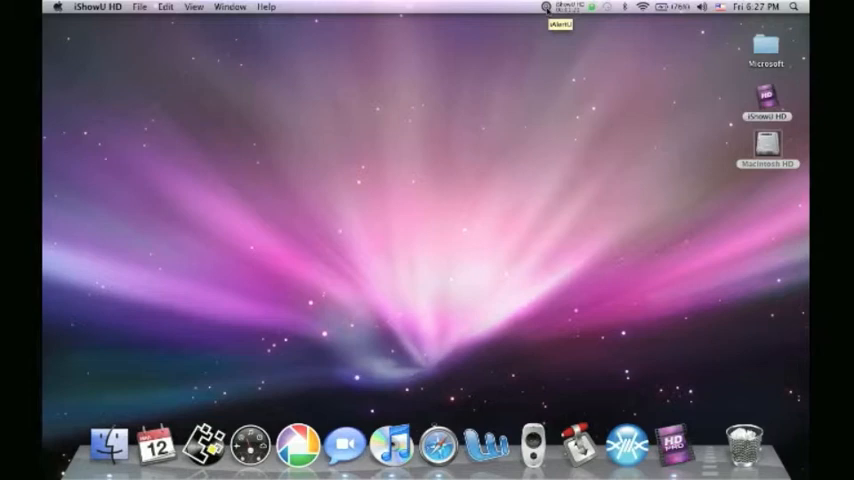
pyautogui.click(546, 8)
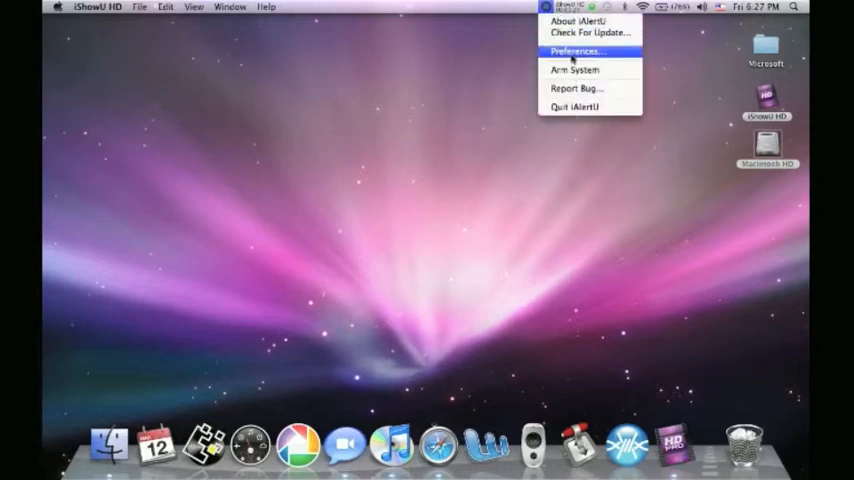
pyautogui.click(576, 52)
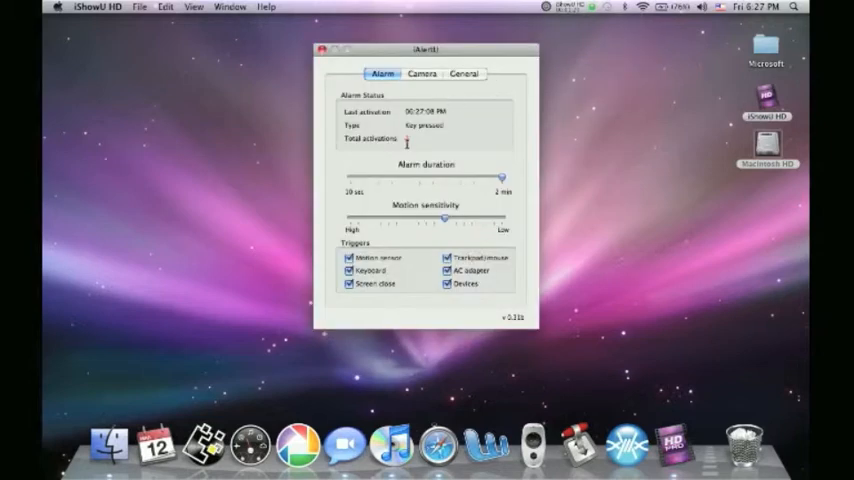